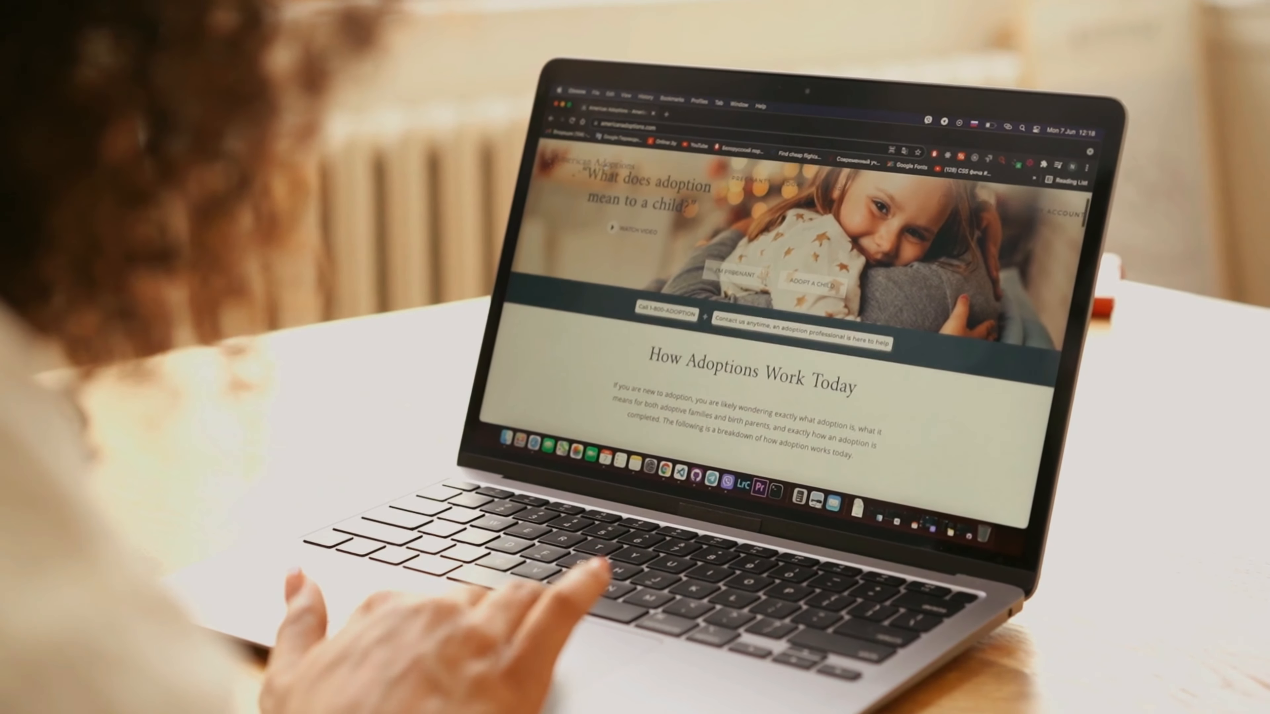
Step: Follow the 'DuckDuckGo — Privacy, simplified.' result and scroll the homepage down to its Frequently Asked Questions section
scroll(down, 3)
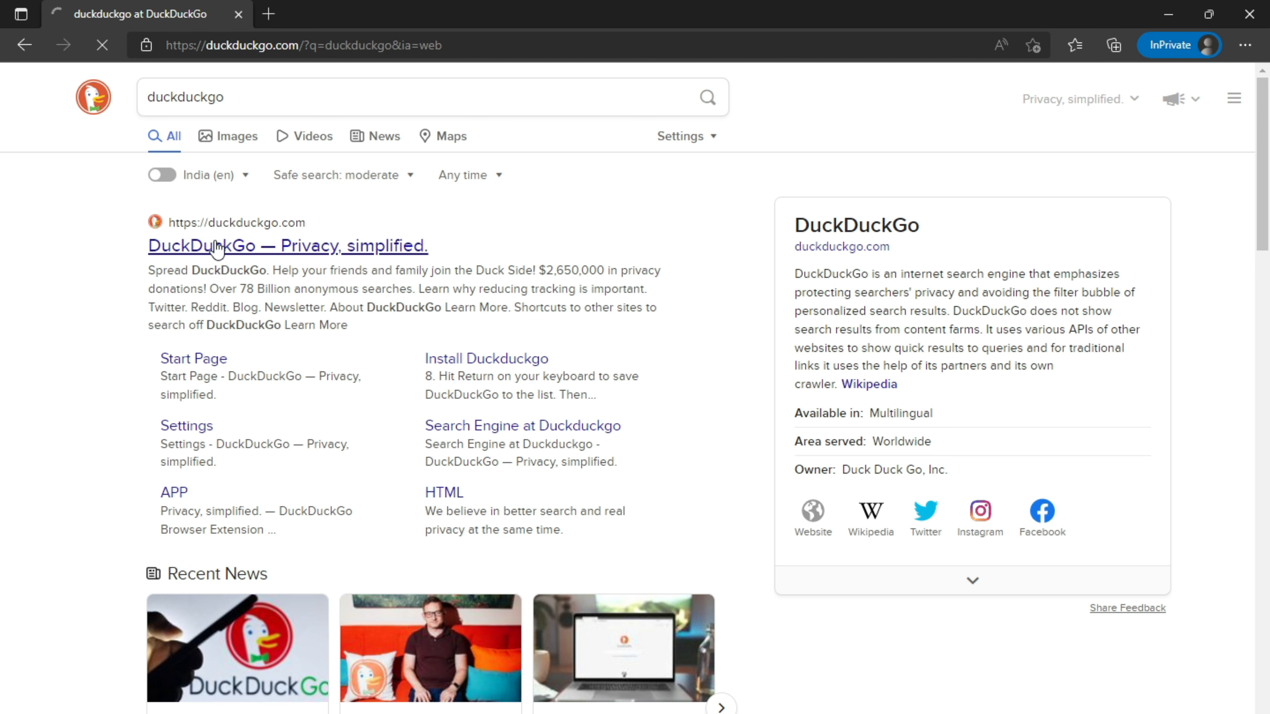
click(287, 245)
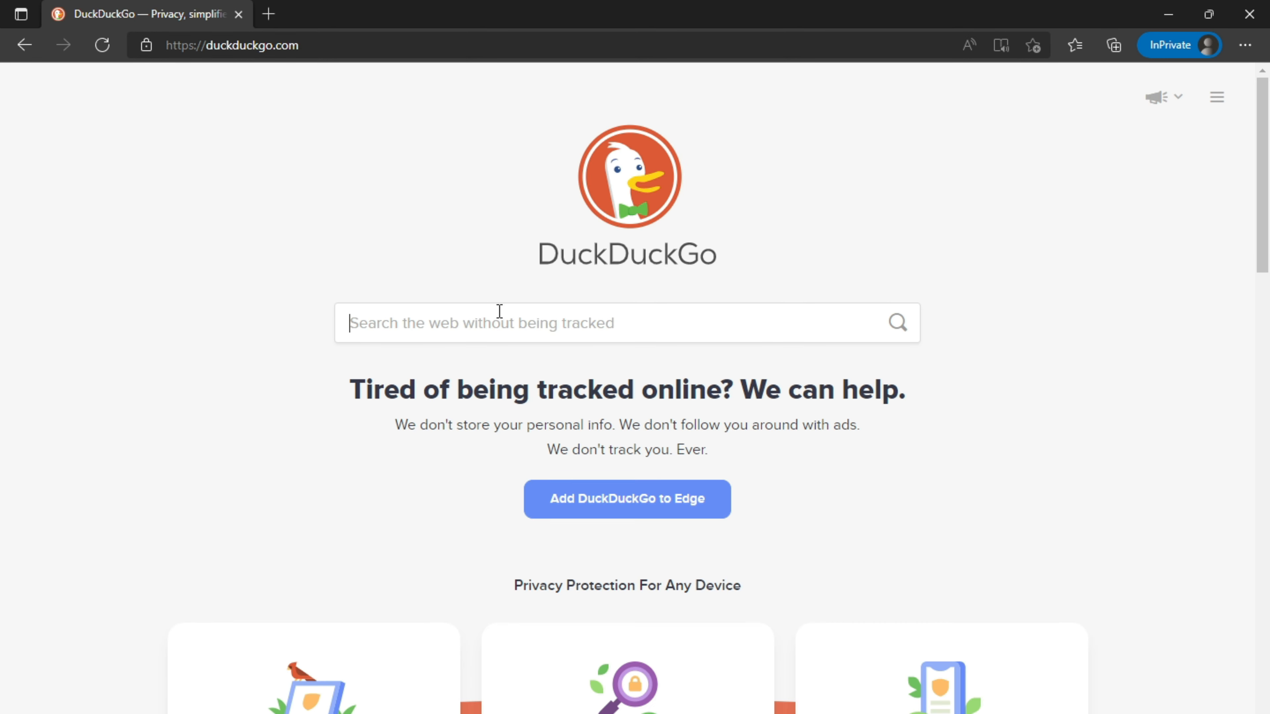
mouse_move(422, 328)
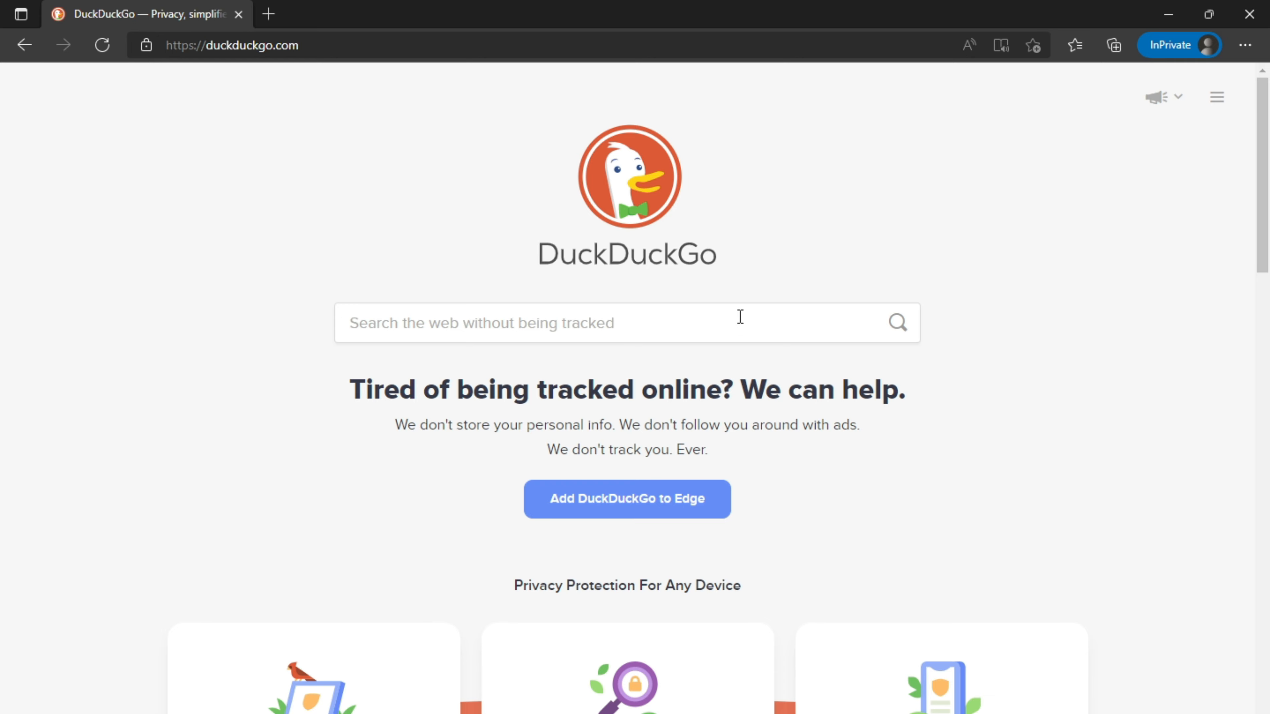
scroll(down, 3)
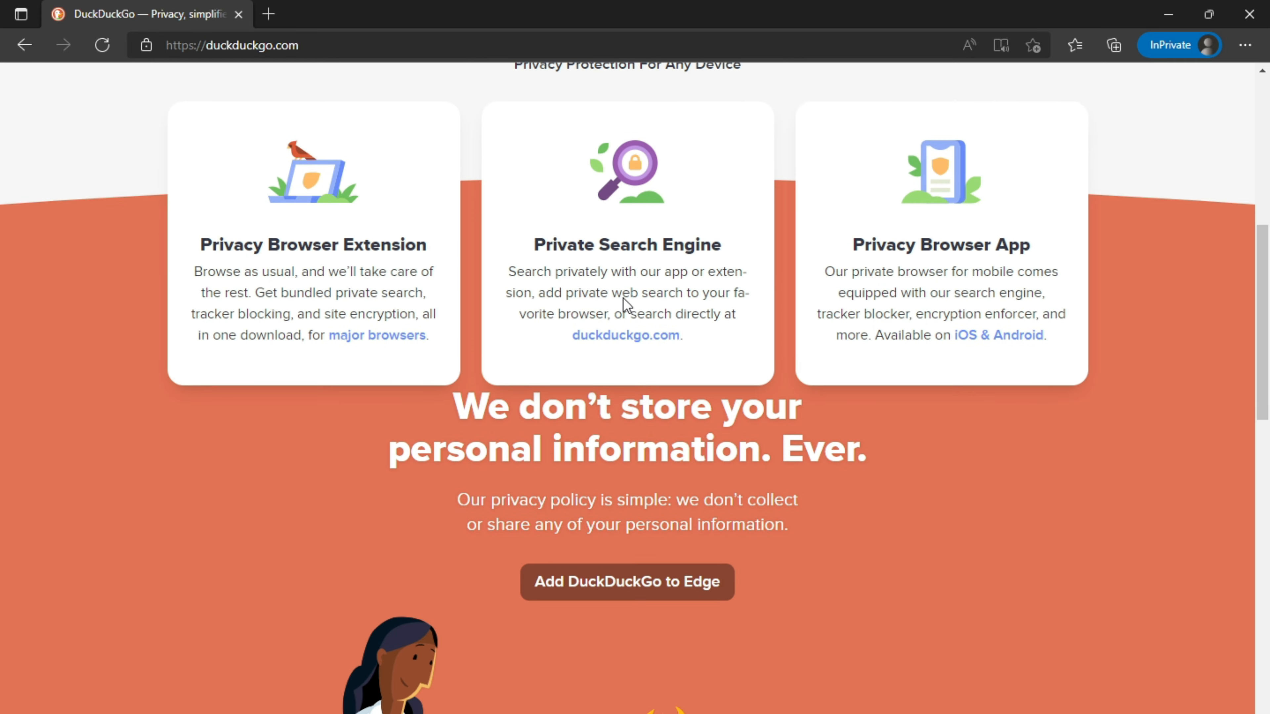
scroll(down, 3)
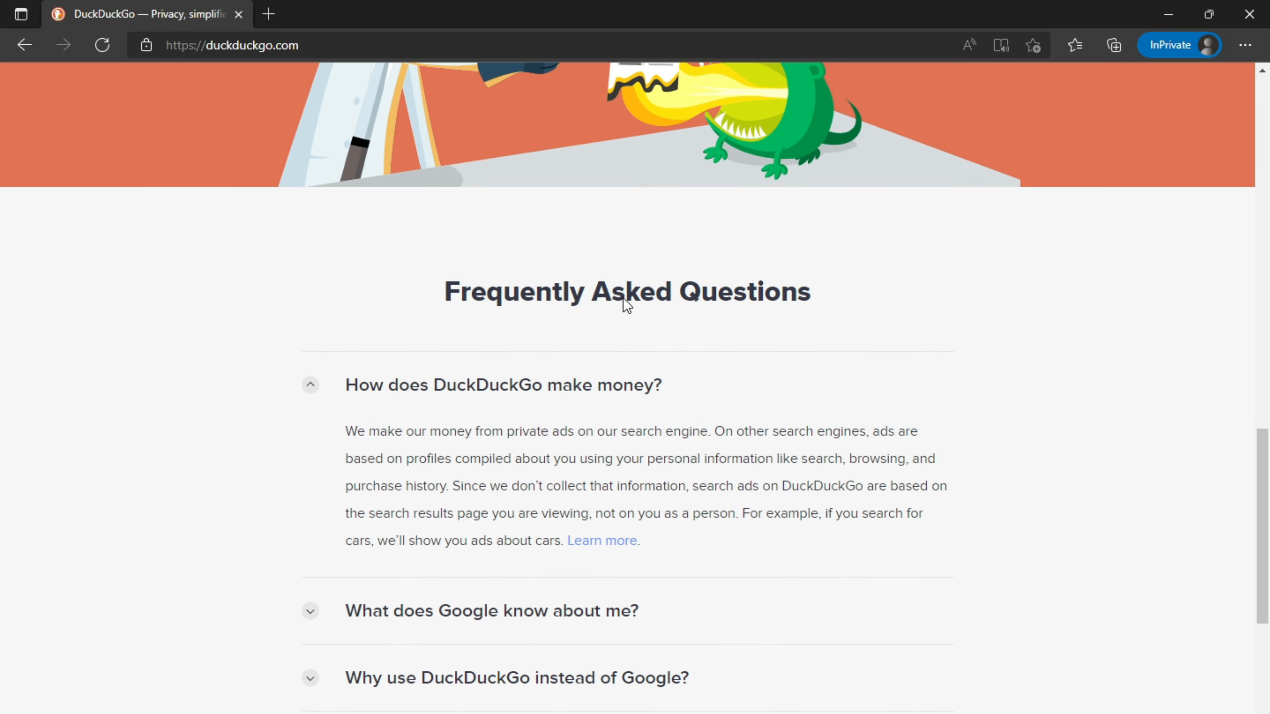